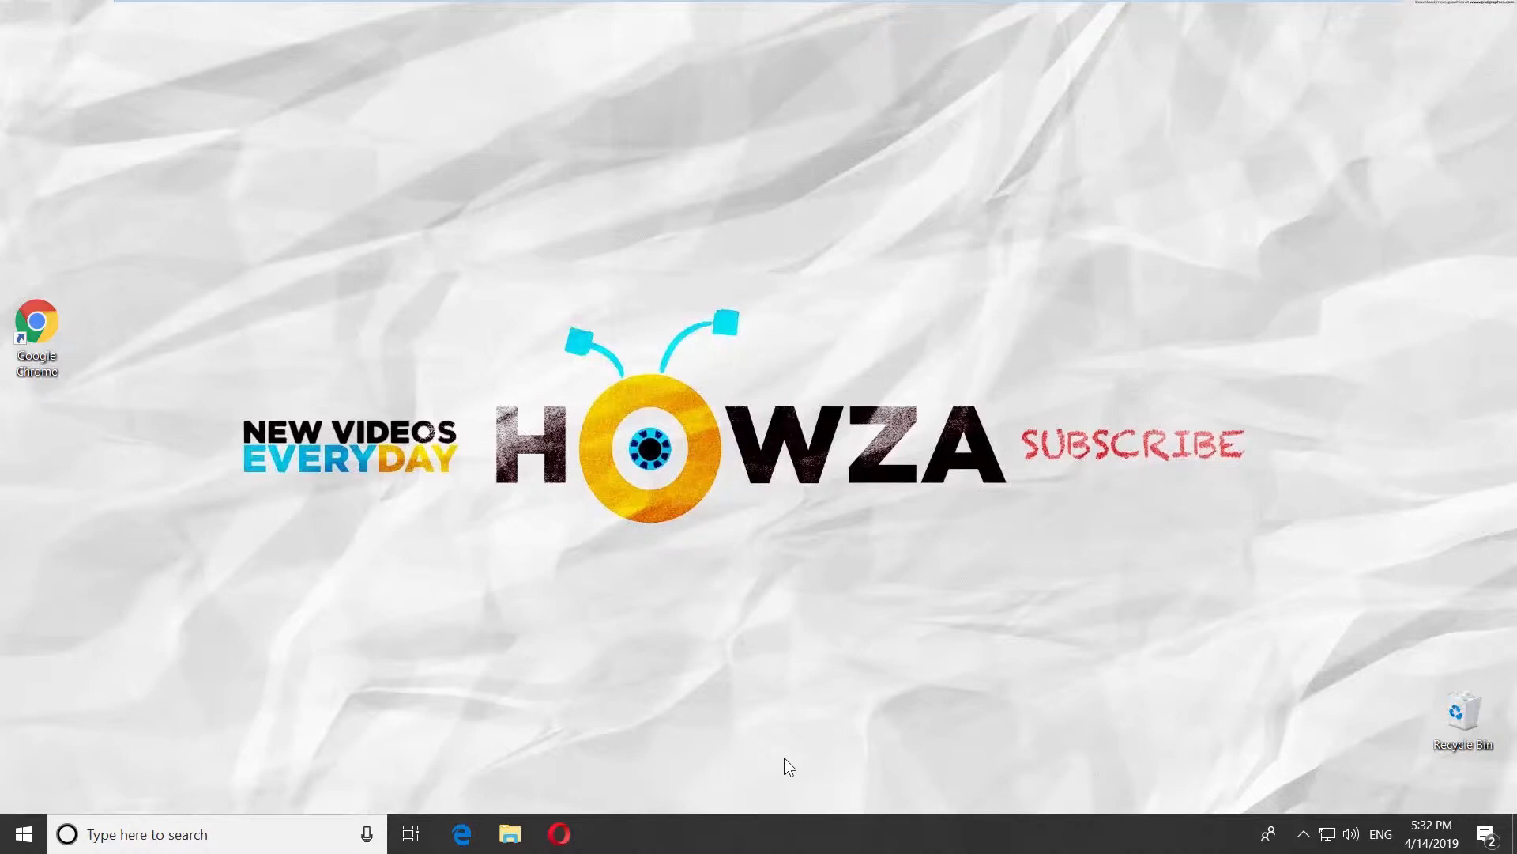
mouse_move(465, 721)
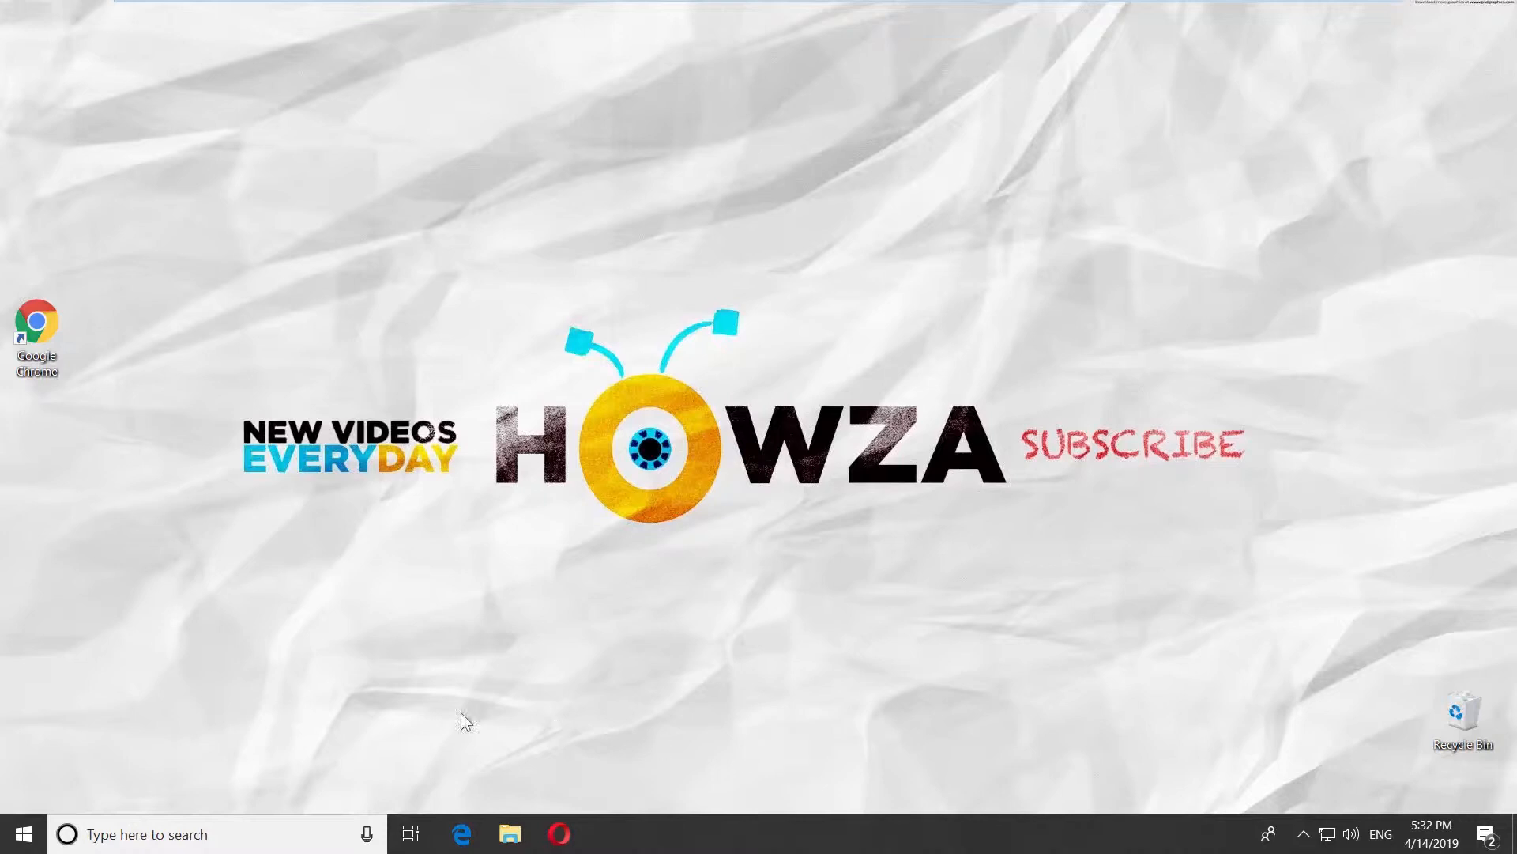
Launch Disk Management from the Start button's system tools menu.
right_click(19, 833)
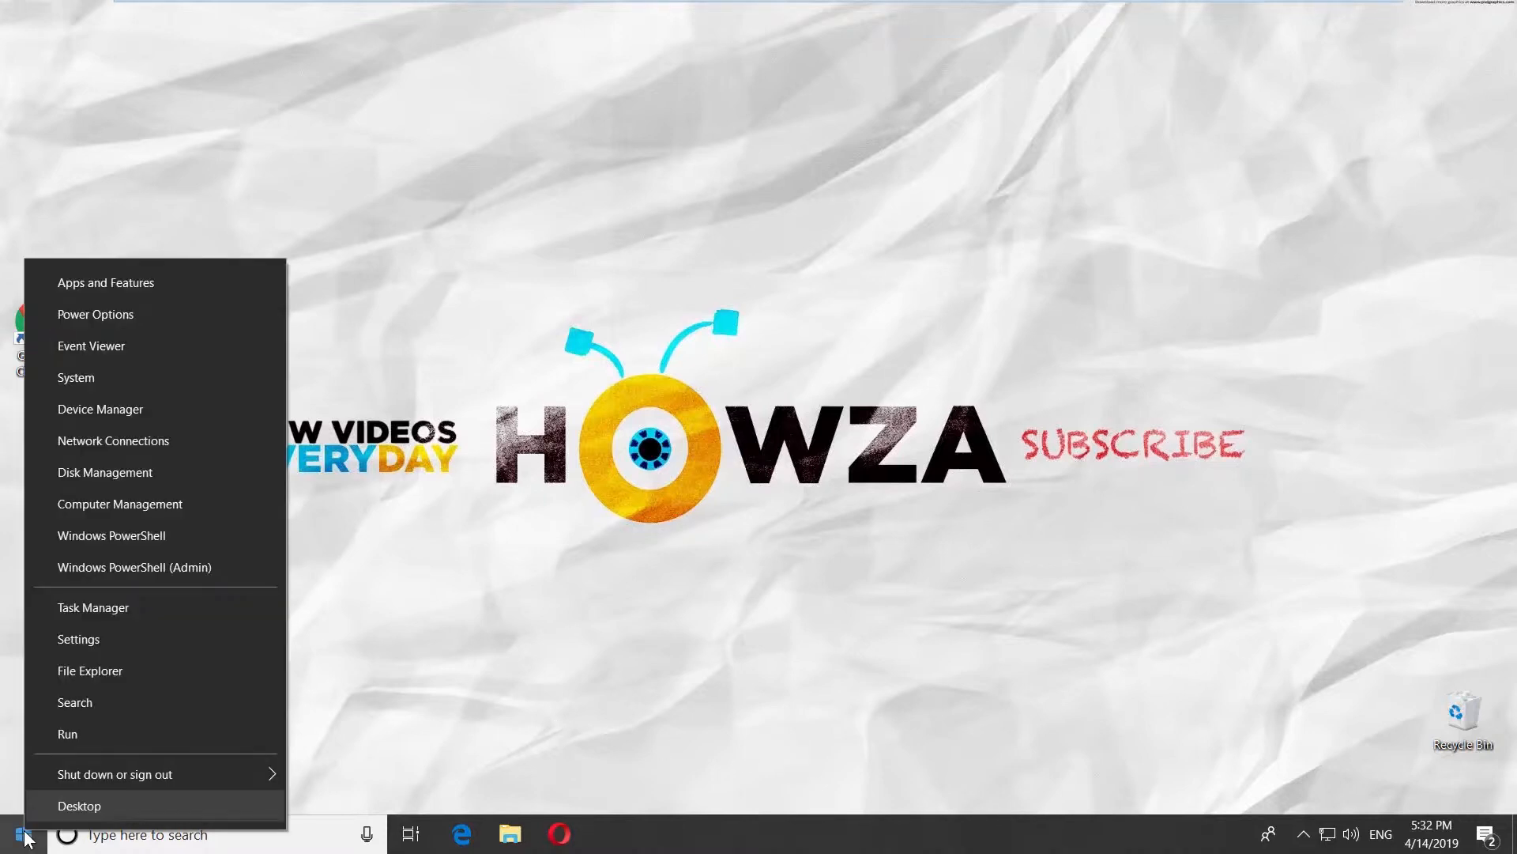
mouse_move(88, 670)
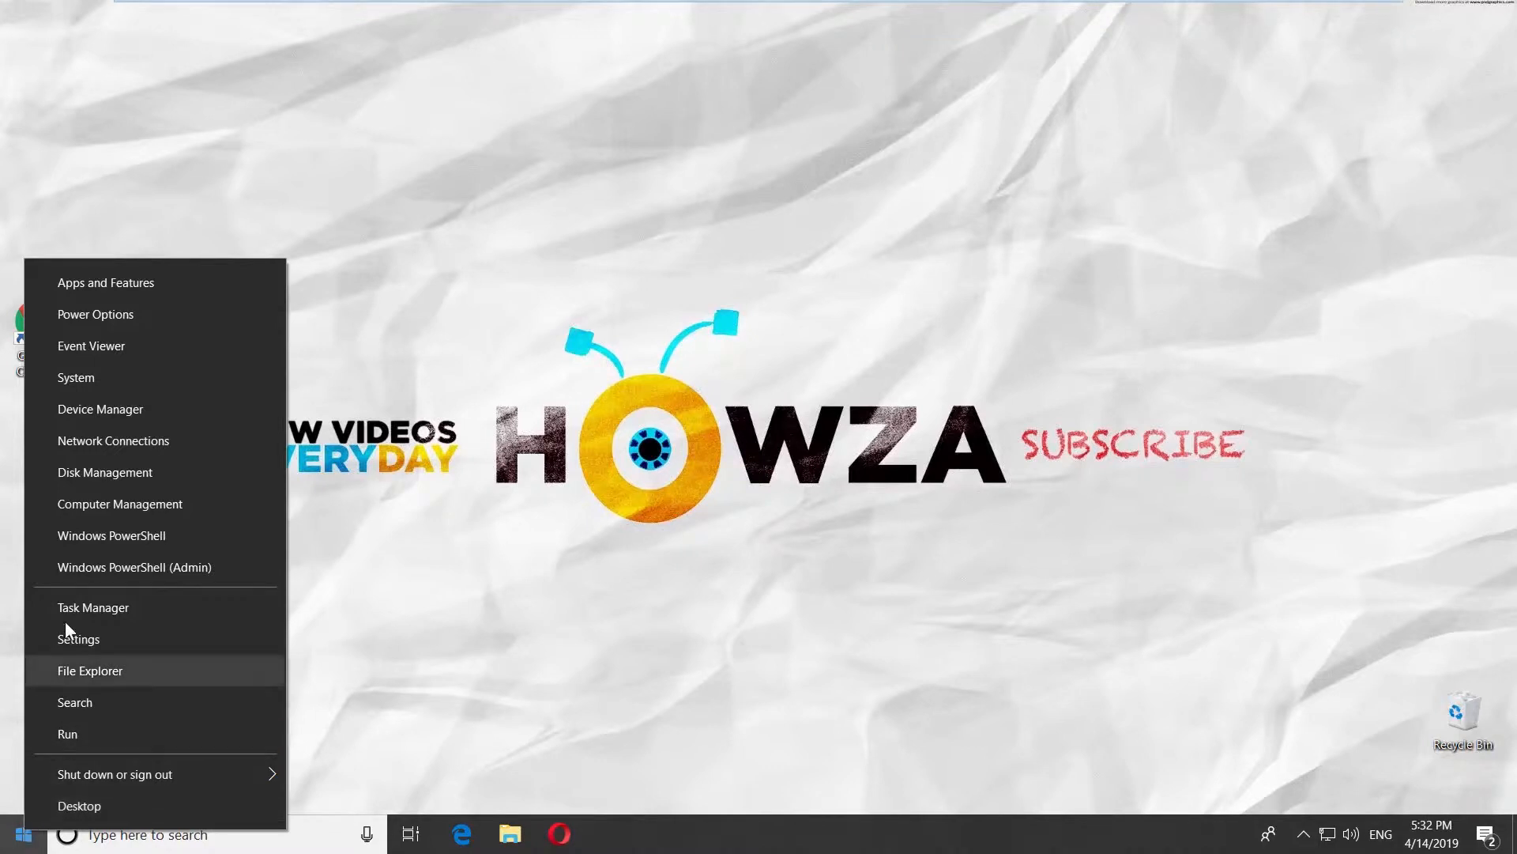
left_click(104, 472)
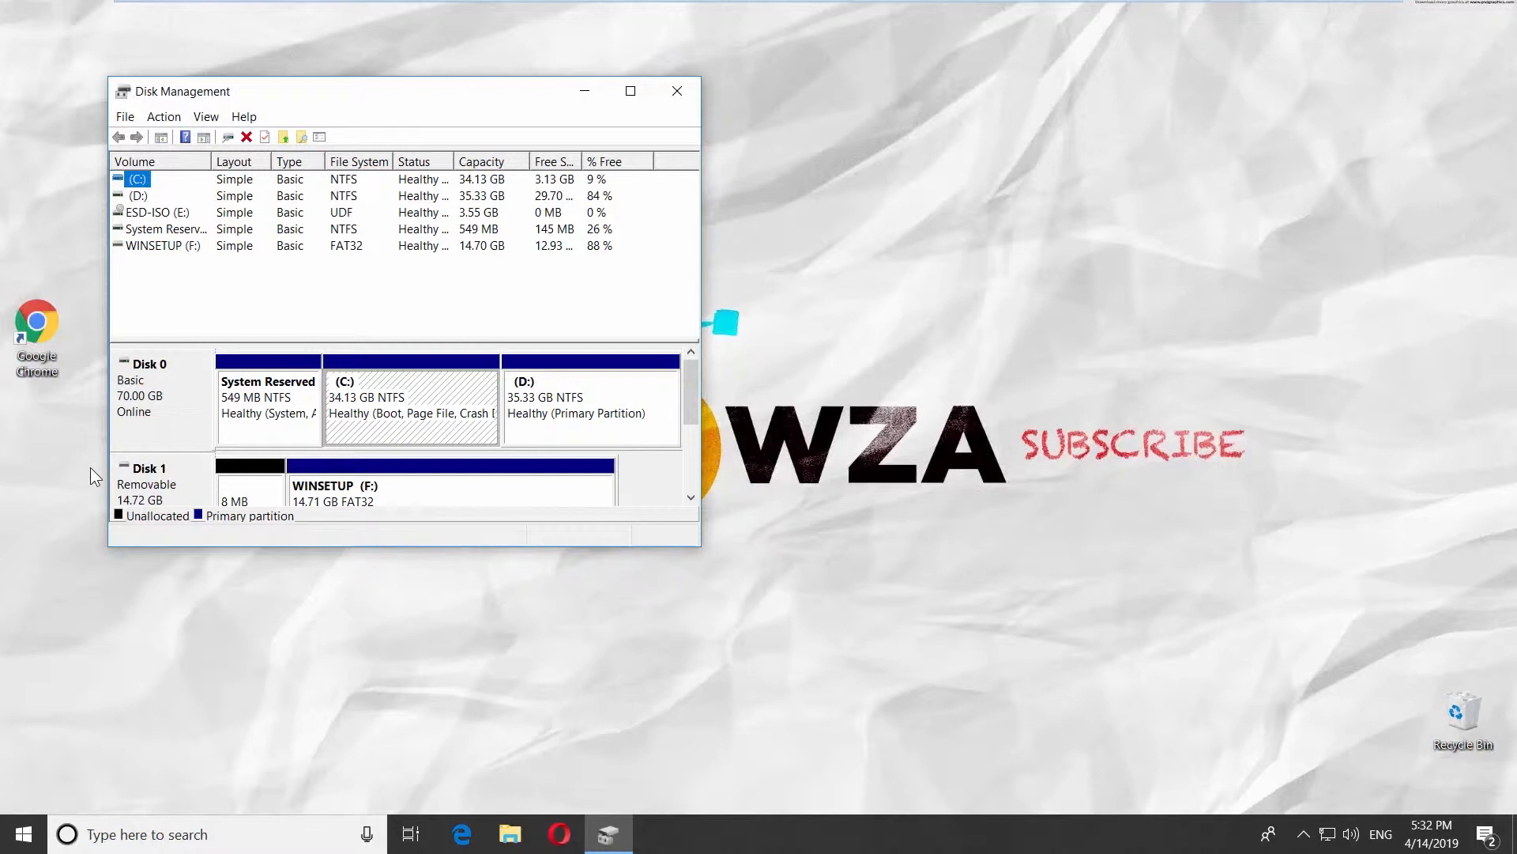
Delete the D: volume, leaving 35.33 GB unallocated on Disk 0.
right_click(136, 196)
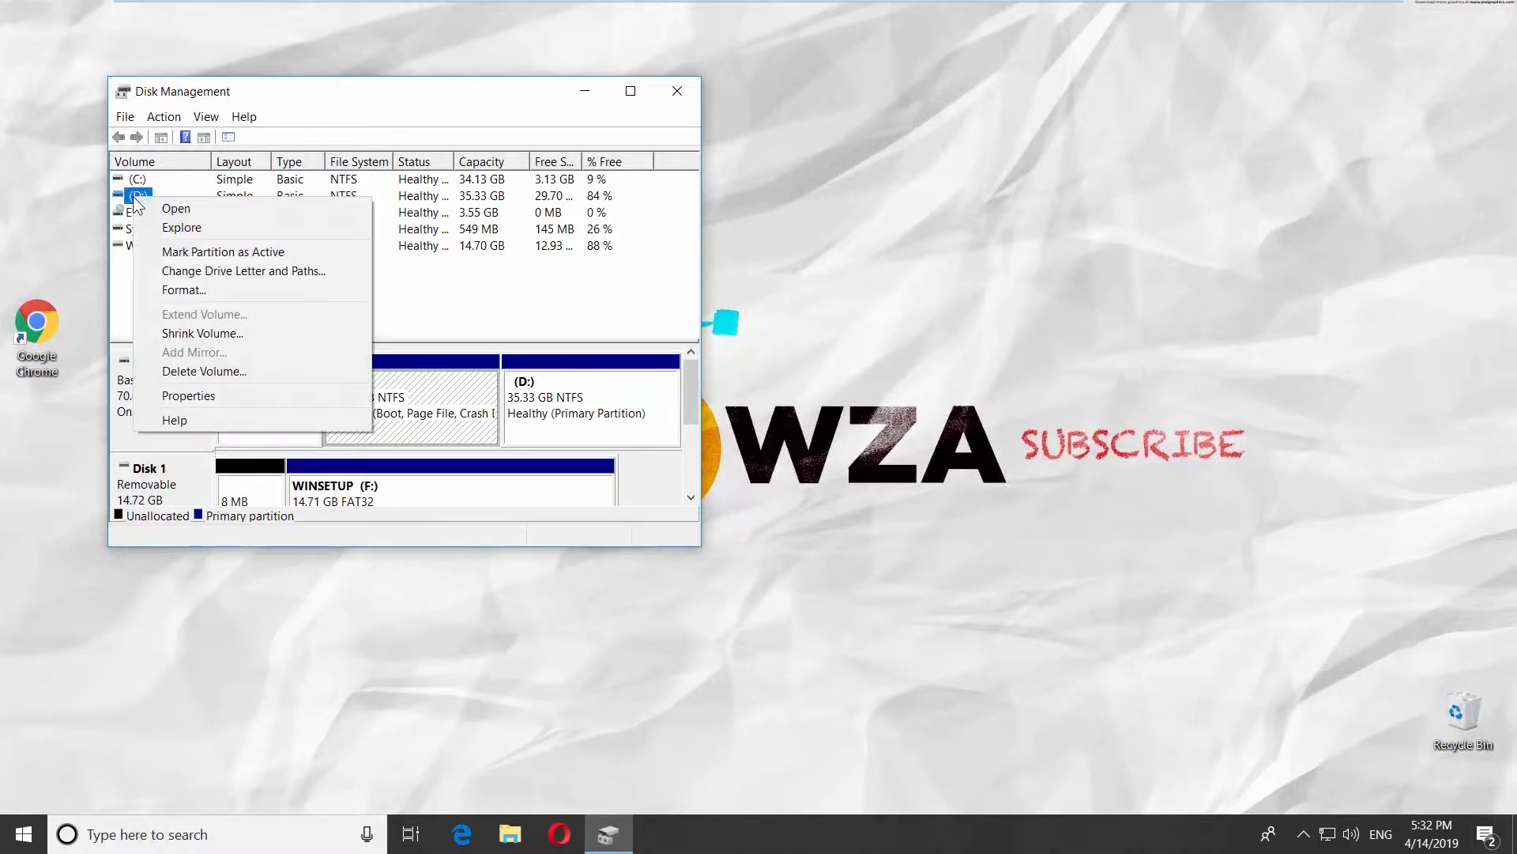
mouse_move(244, 271)
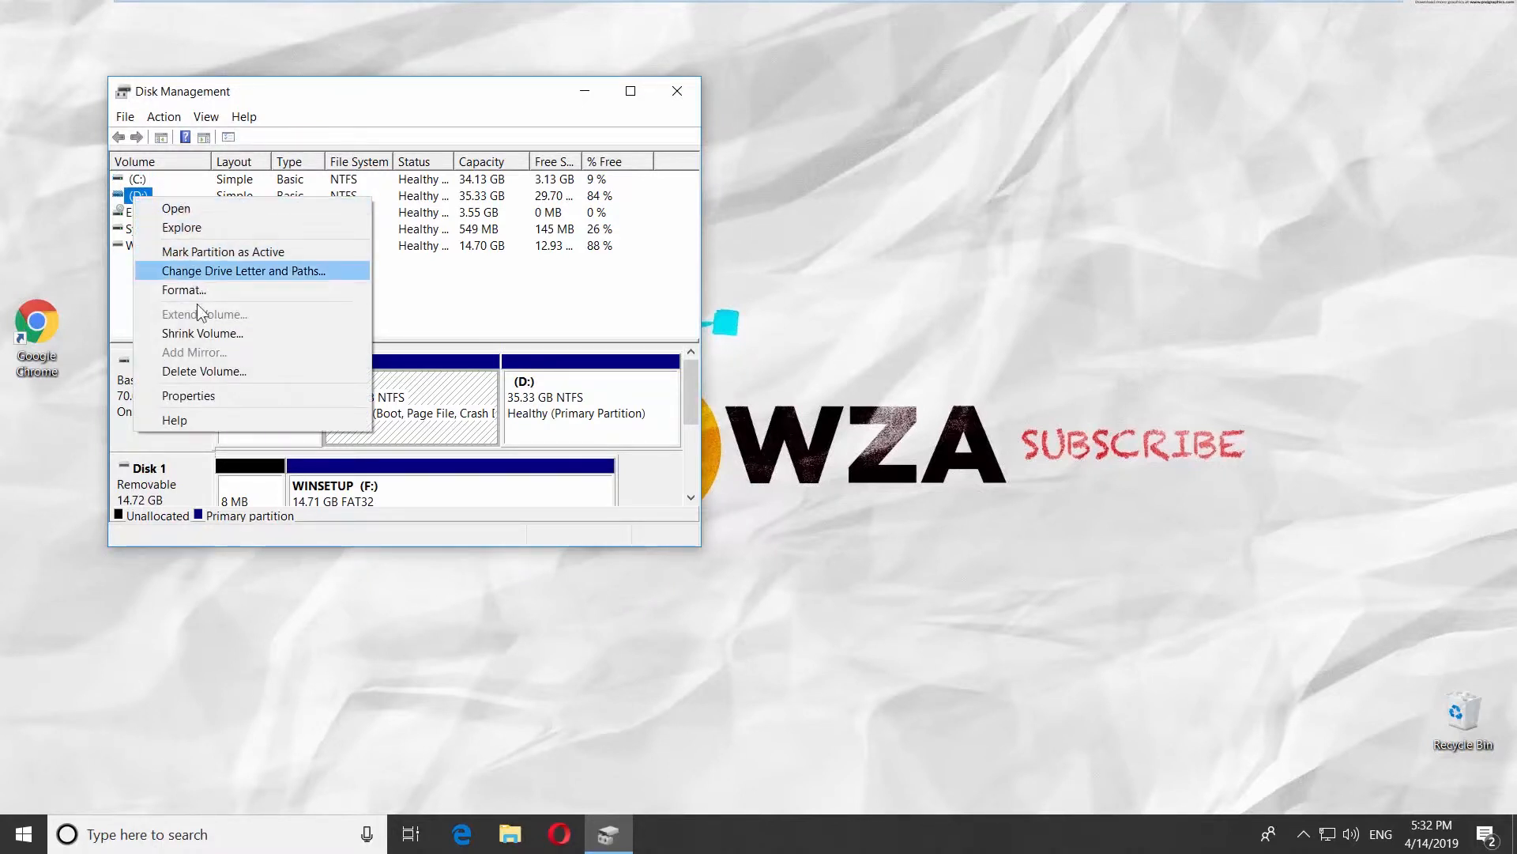
left_click(204, 370)
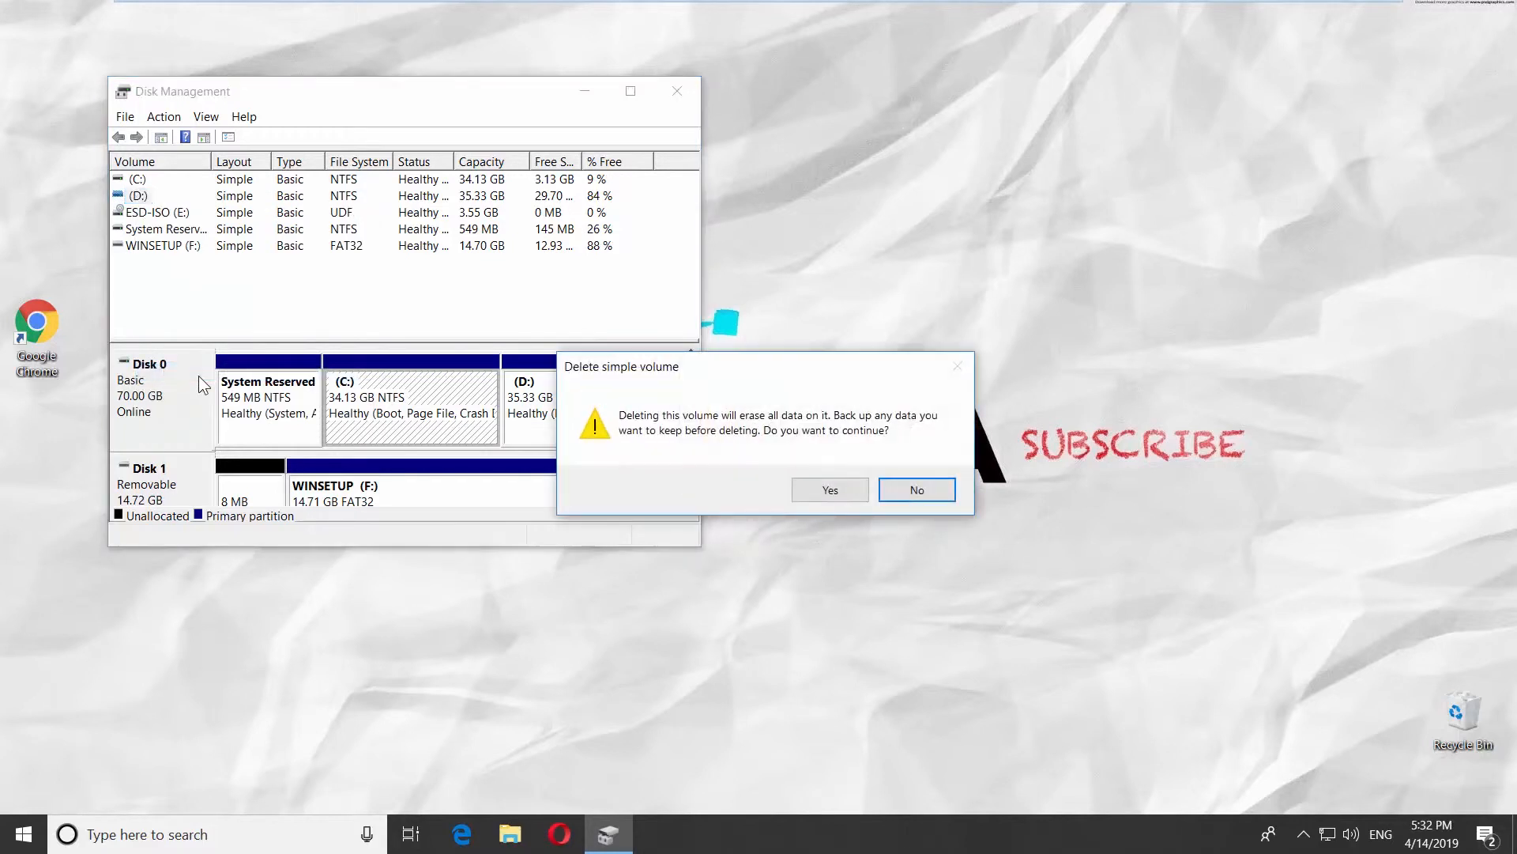
left_click(914, 488)
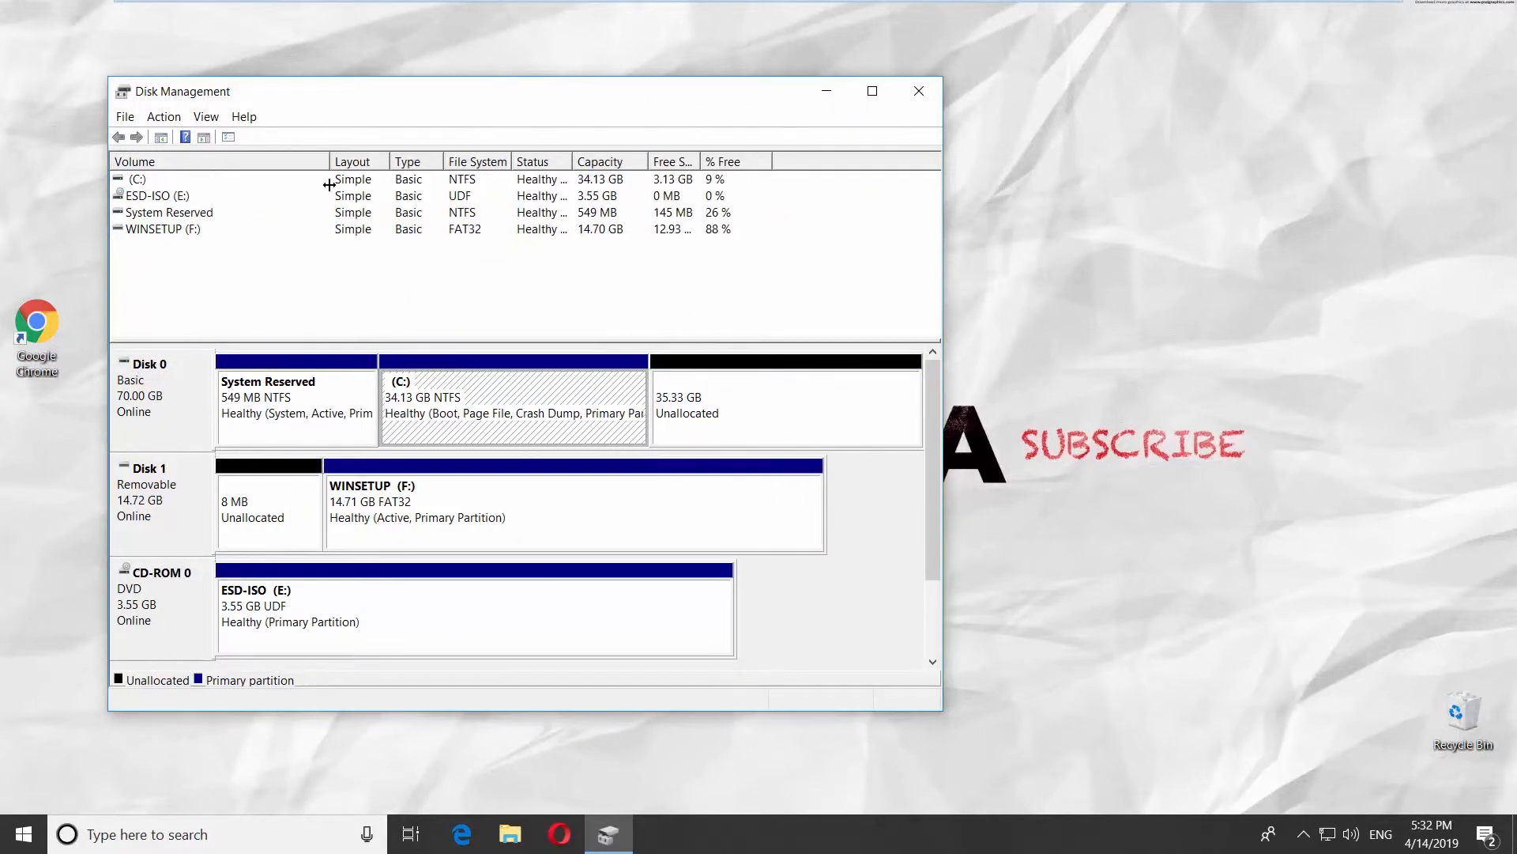
Extend C: by 20000 MB from the unallocated space, bringing it to 53.66 GB.
right_click(136, 179)
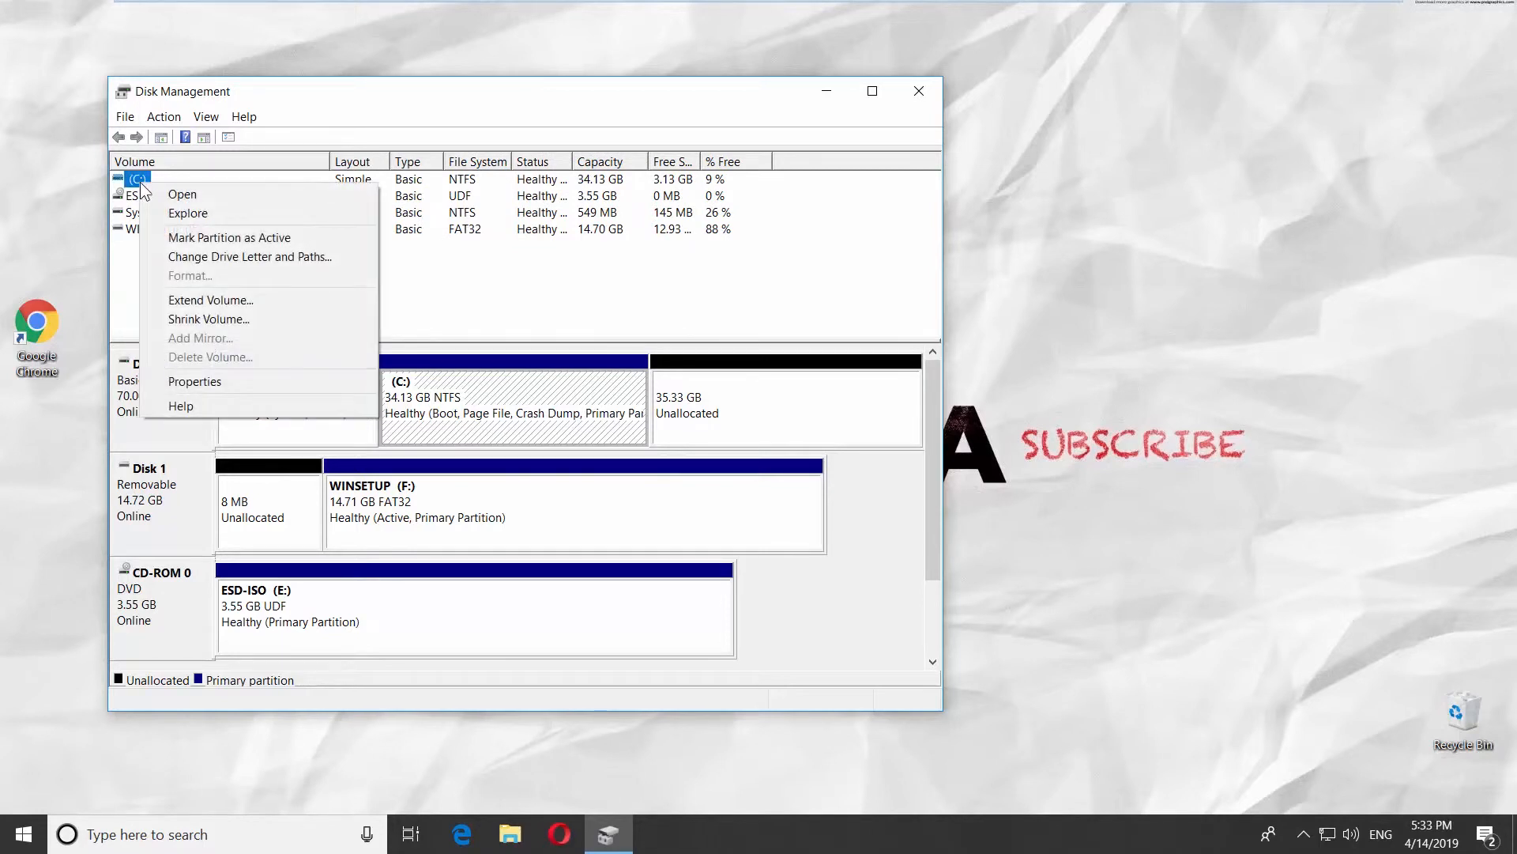
mouse_move(210, 301)
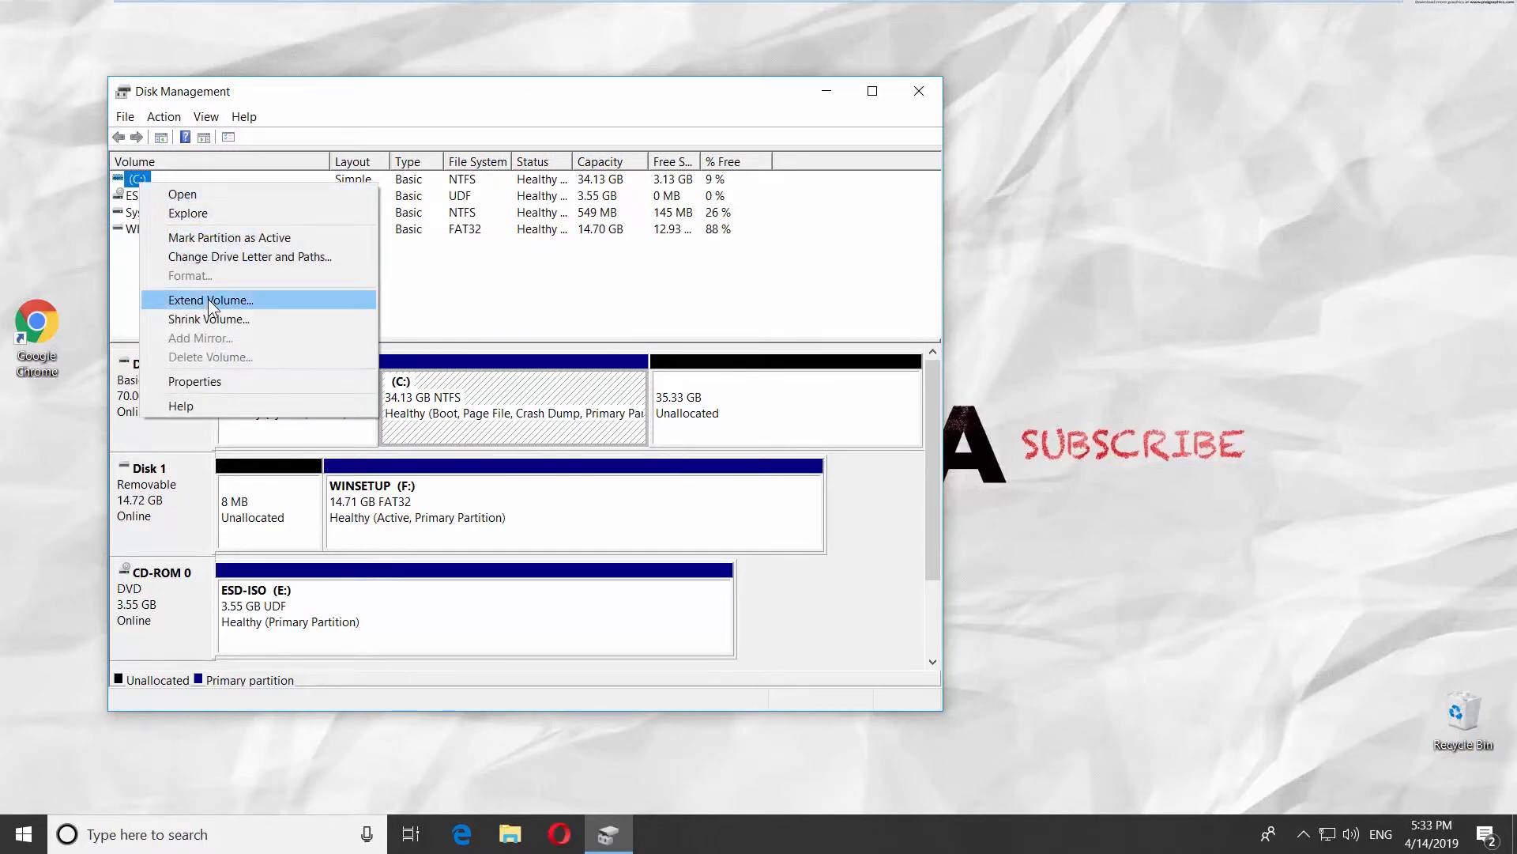
left_click(211, 298)
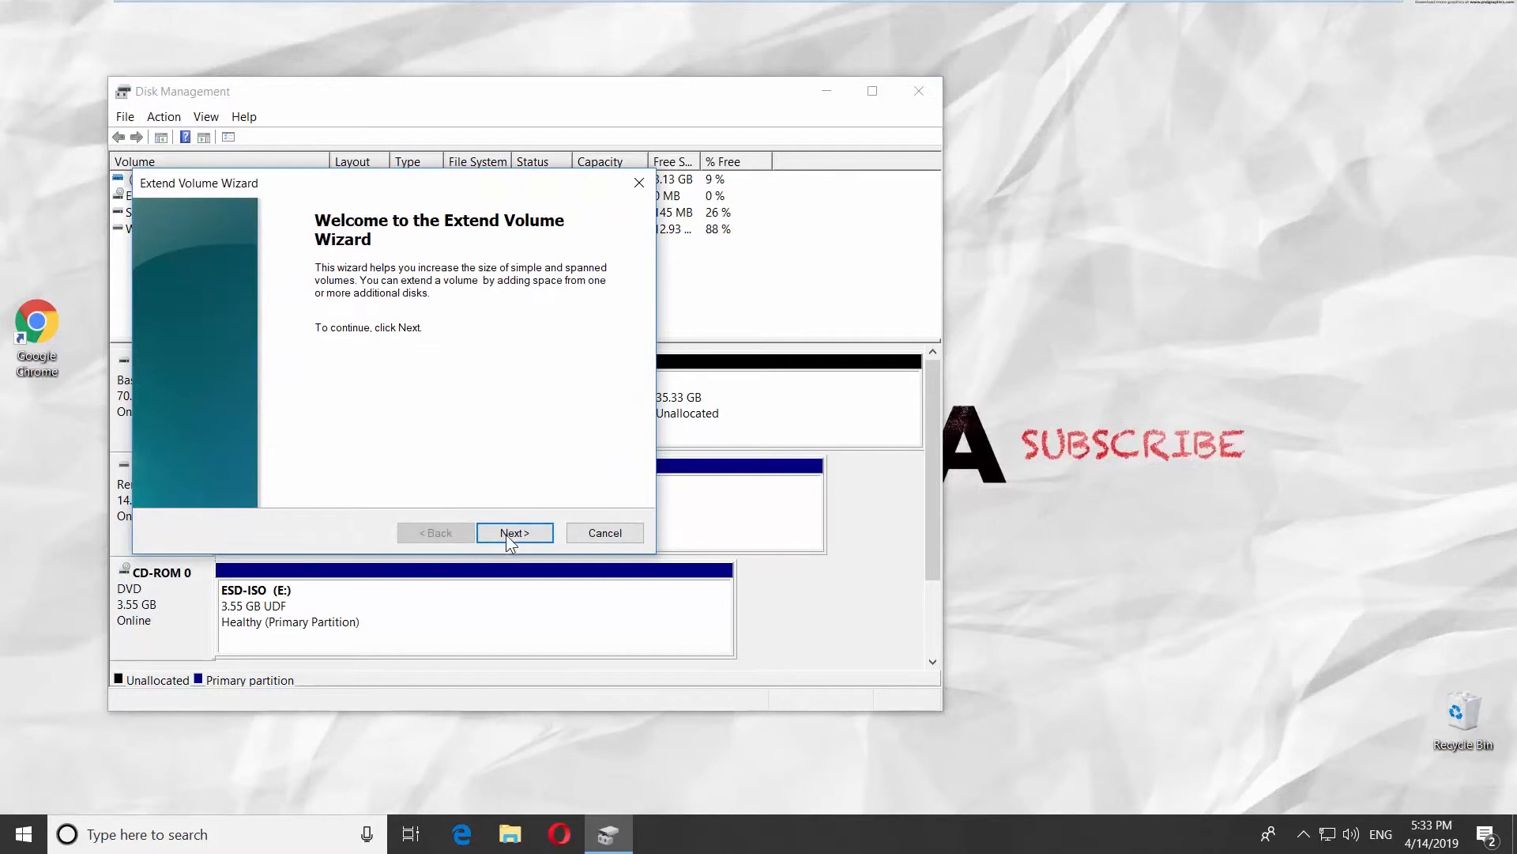
left_click(514, 533)
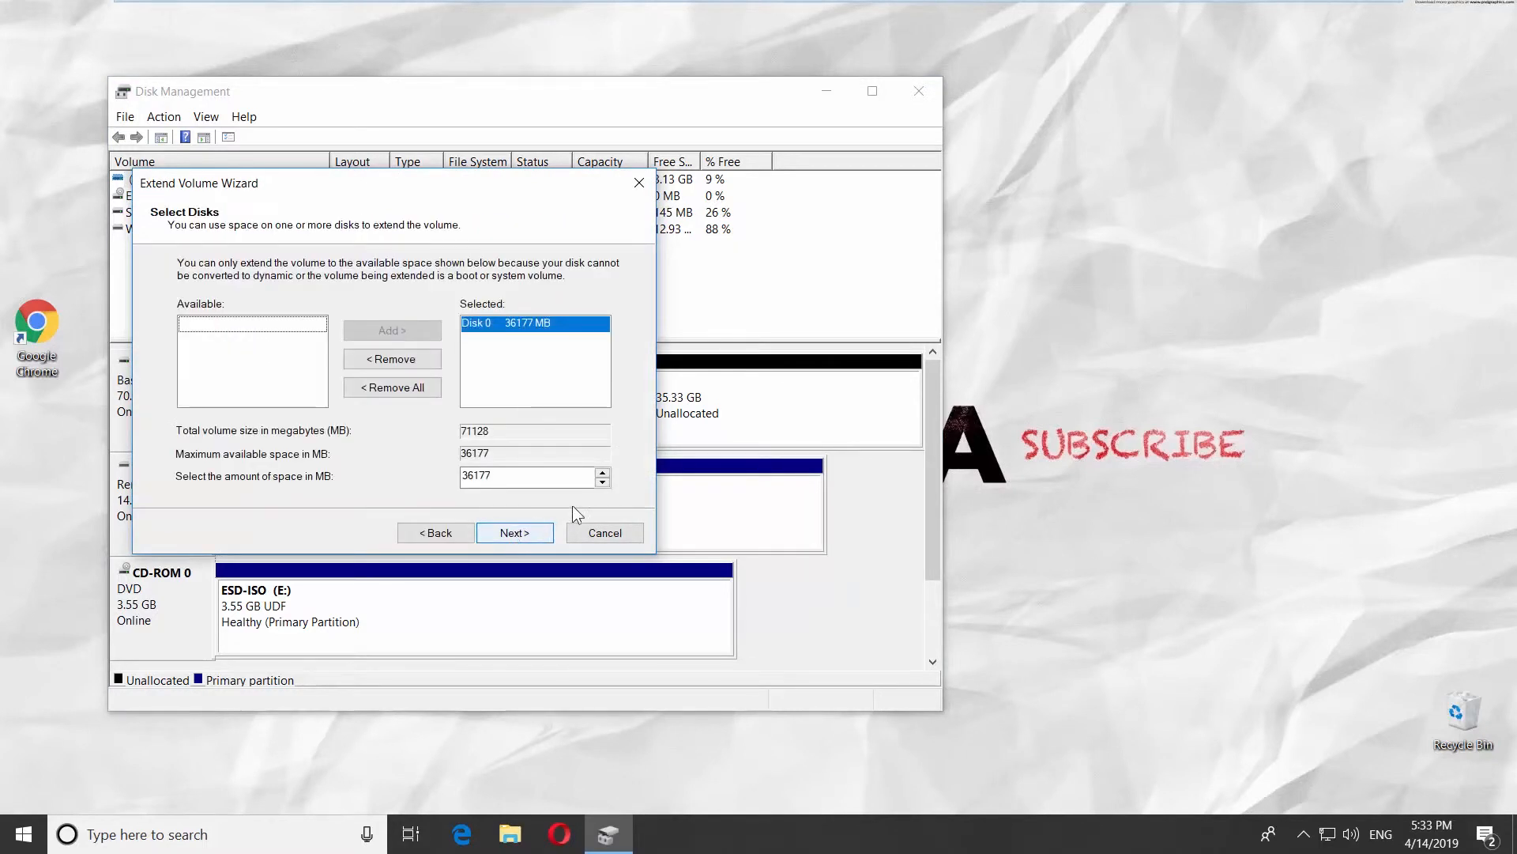
type("2")
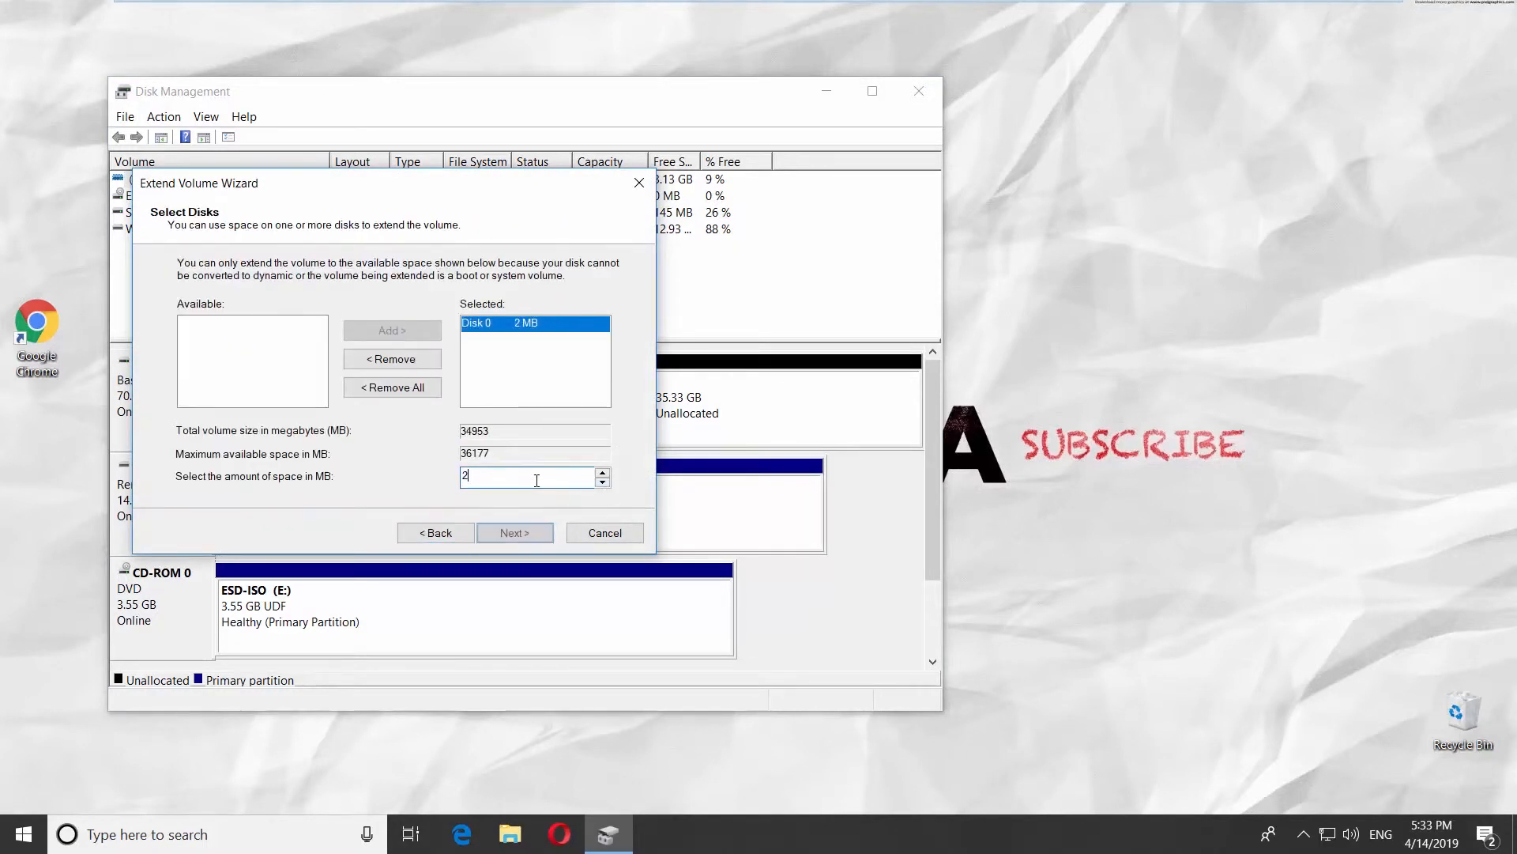
type("0000")
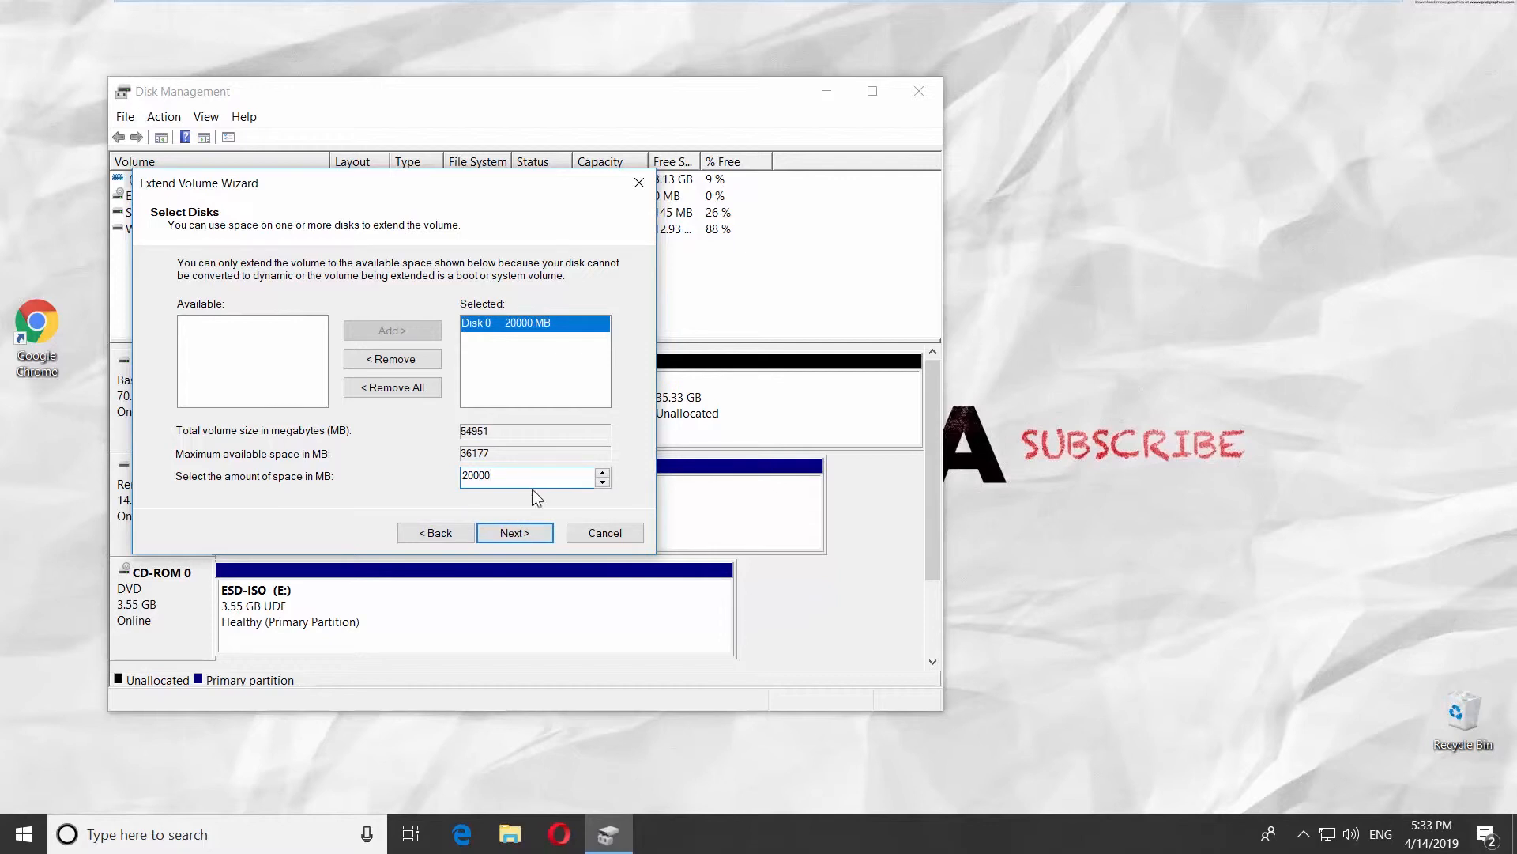
left_click(513, 533)
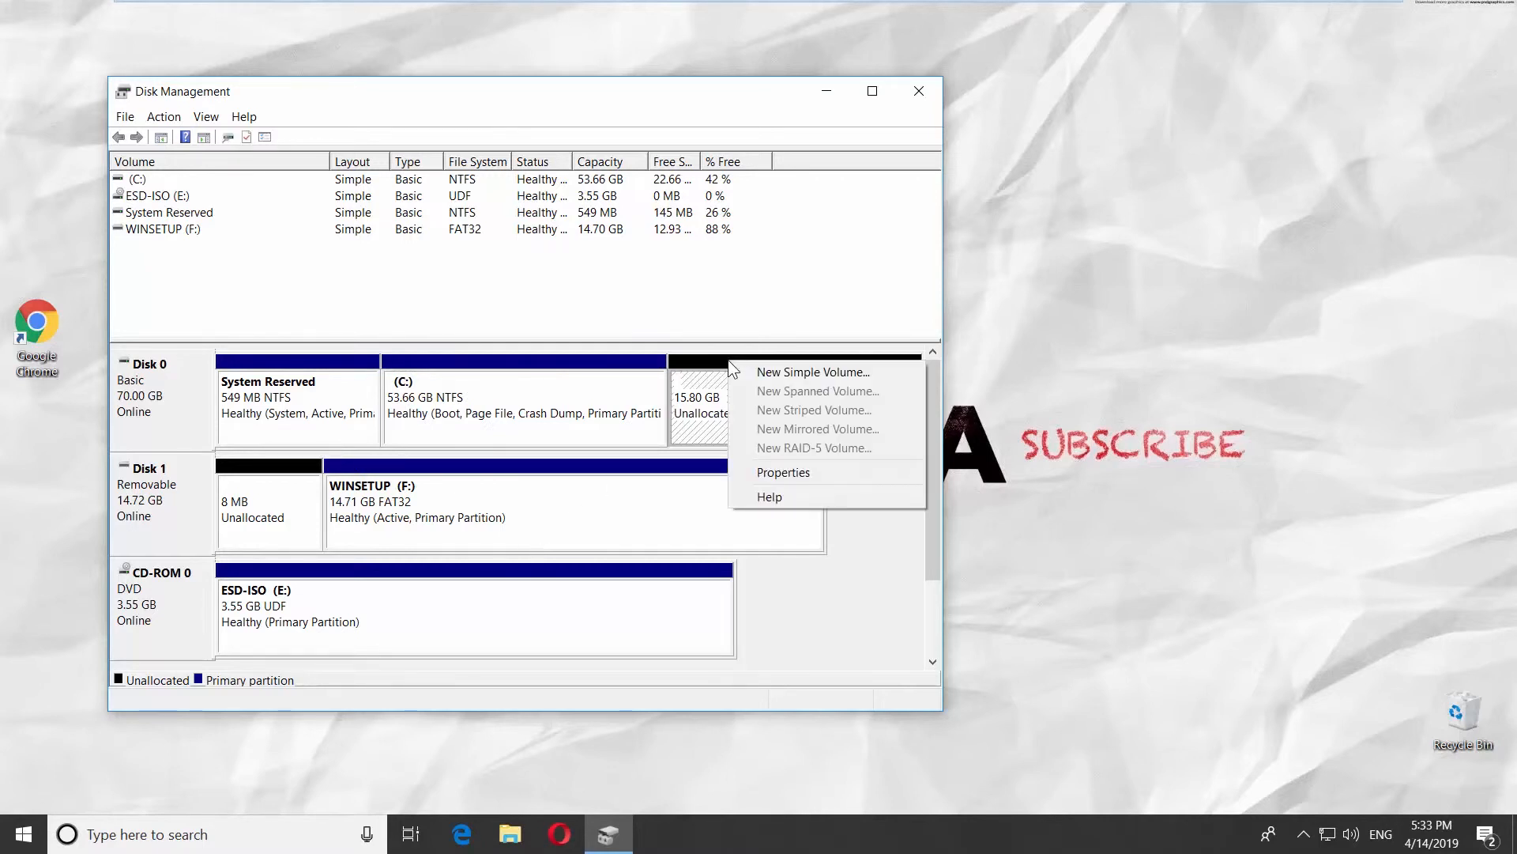
Create a new NTFS simple volume D, labelled D with quick format, on the remaining 15.80 GB.
left_click(812, 371)
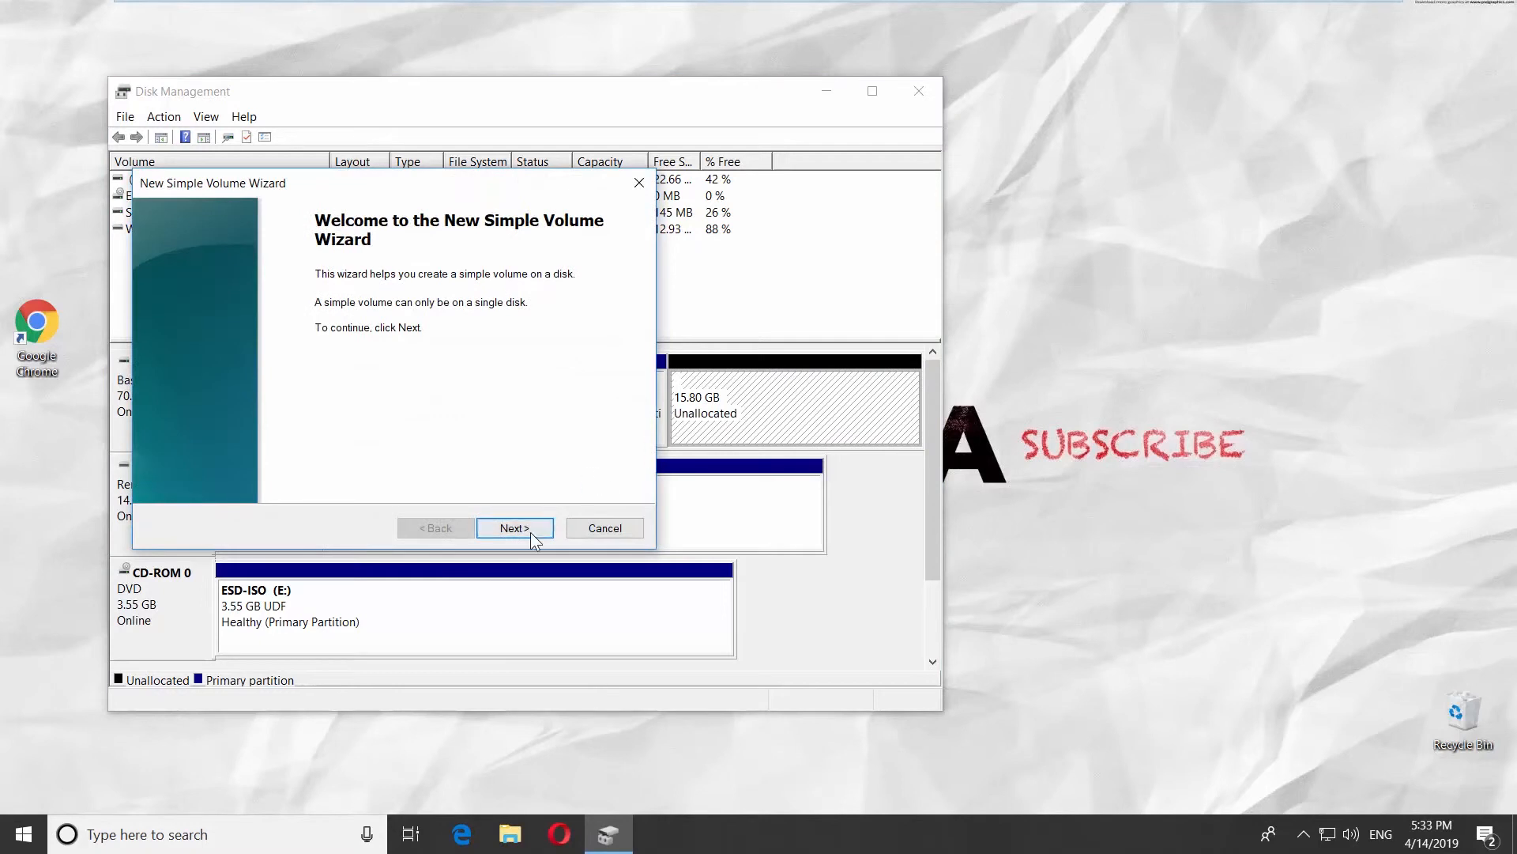
left_click(514, 528)
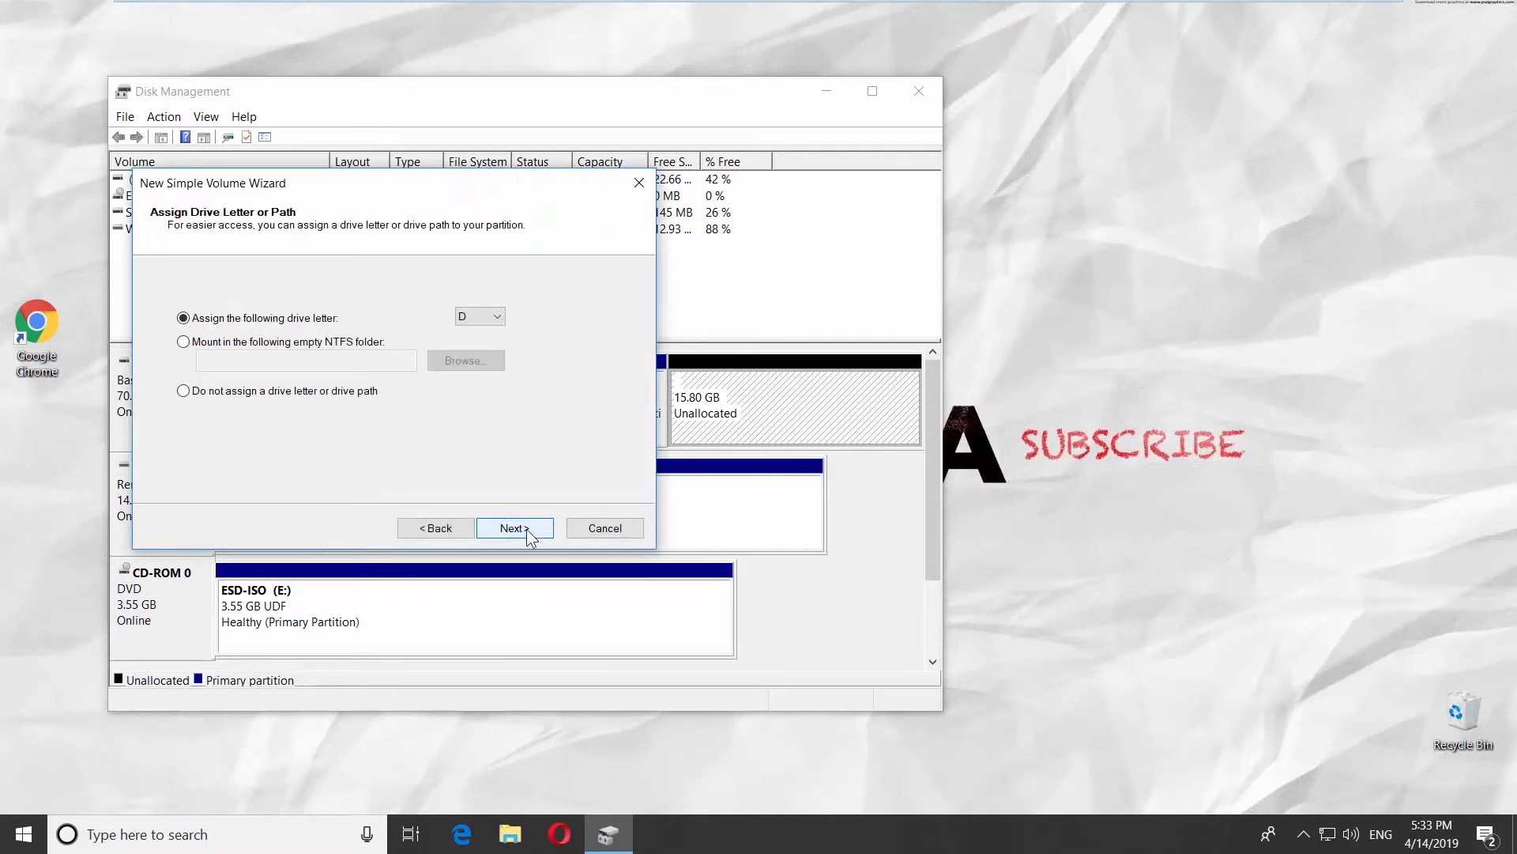
left_click(513, 528)
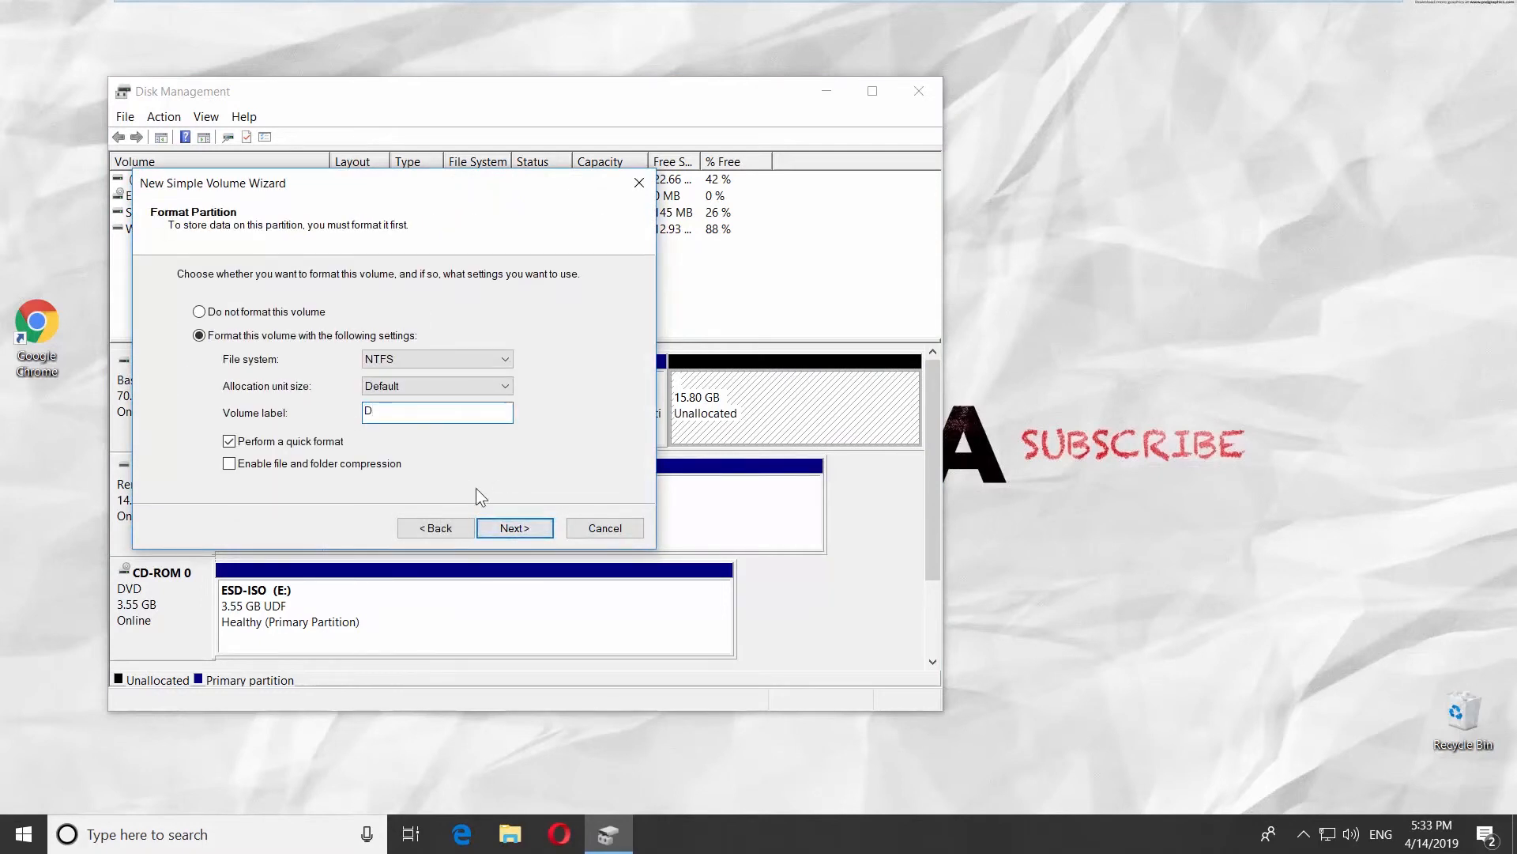
left_click(514, 528)
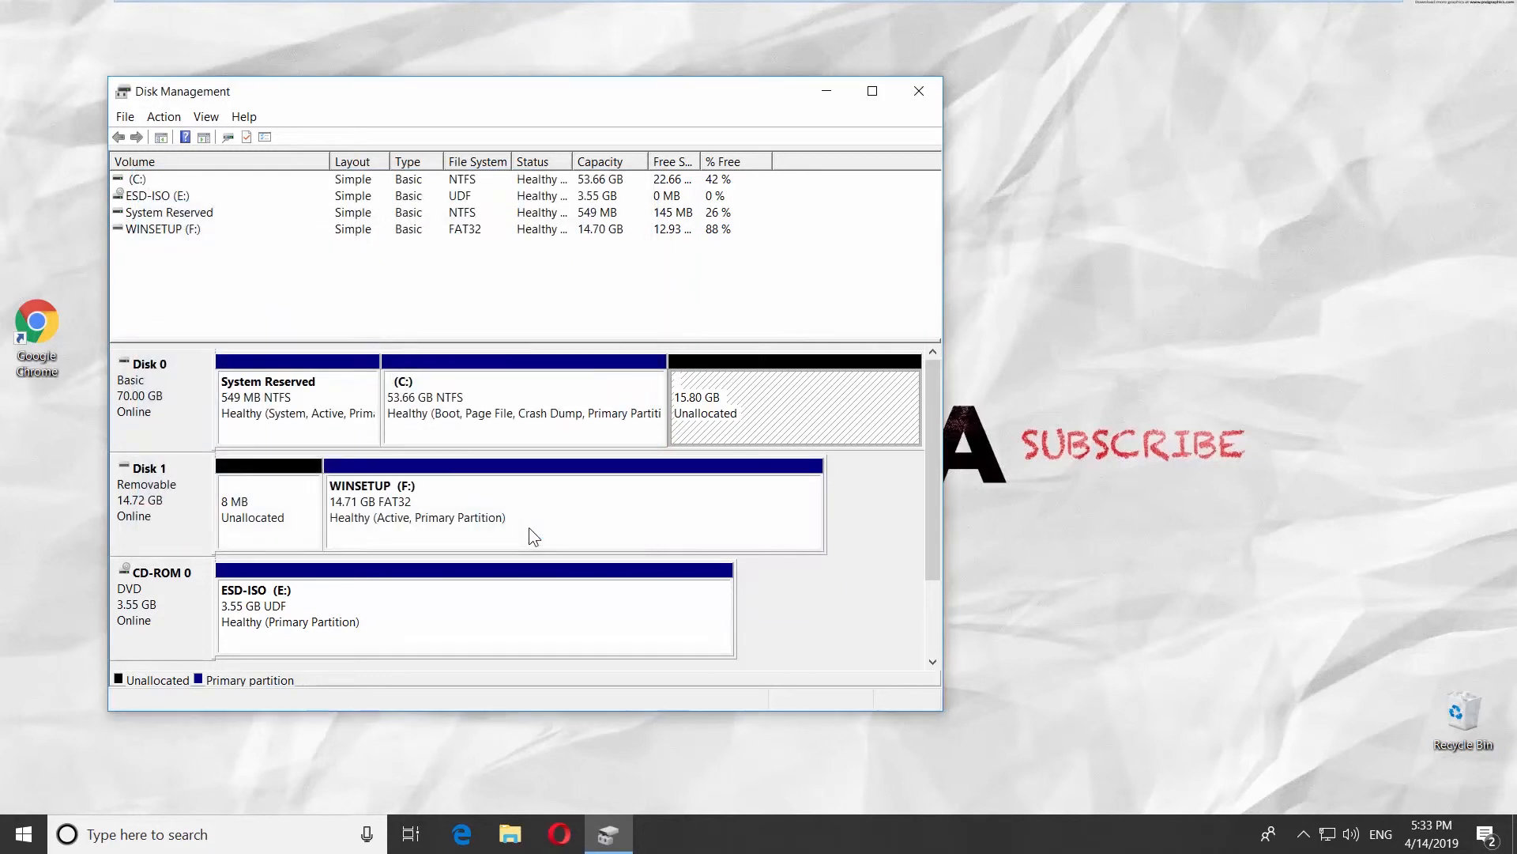